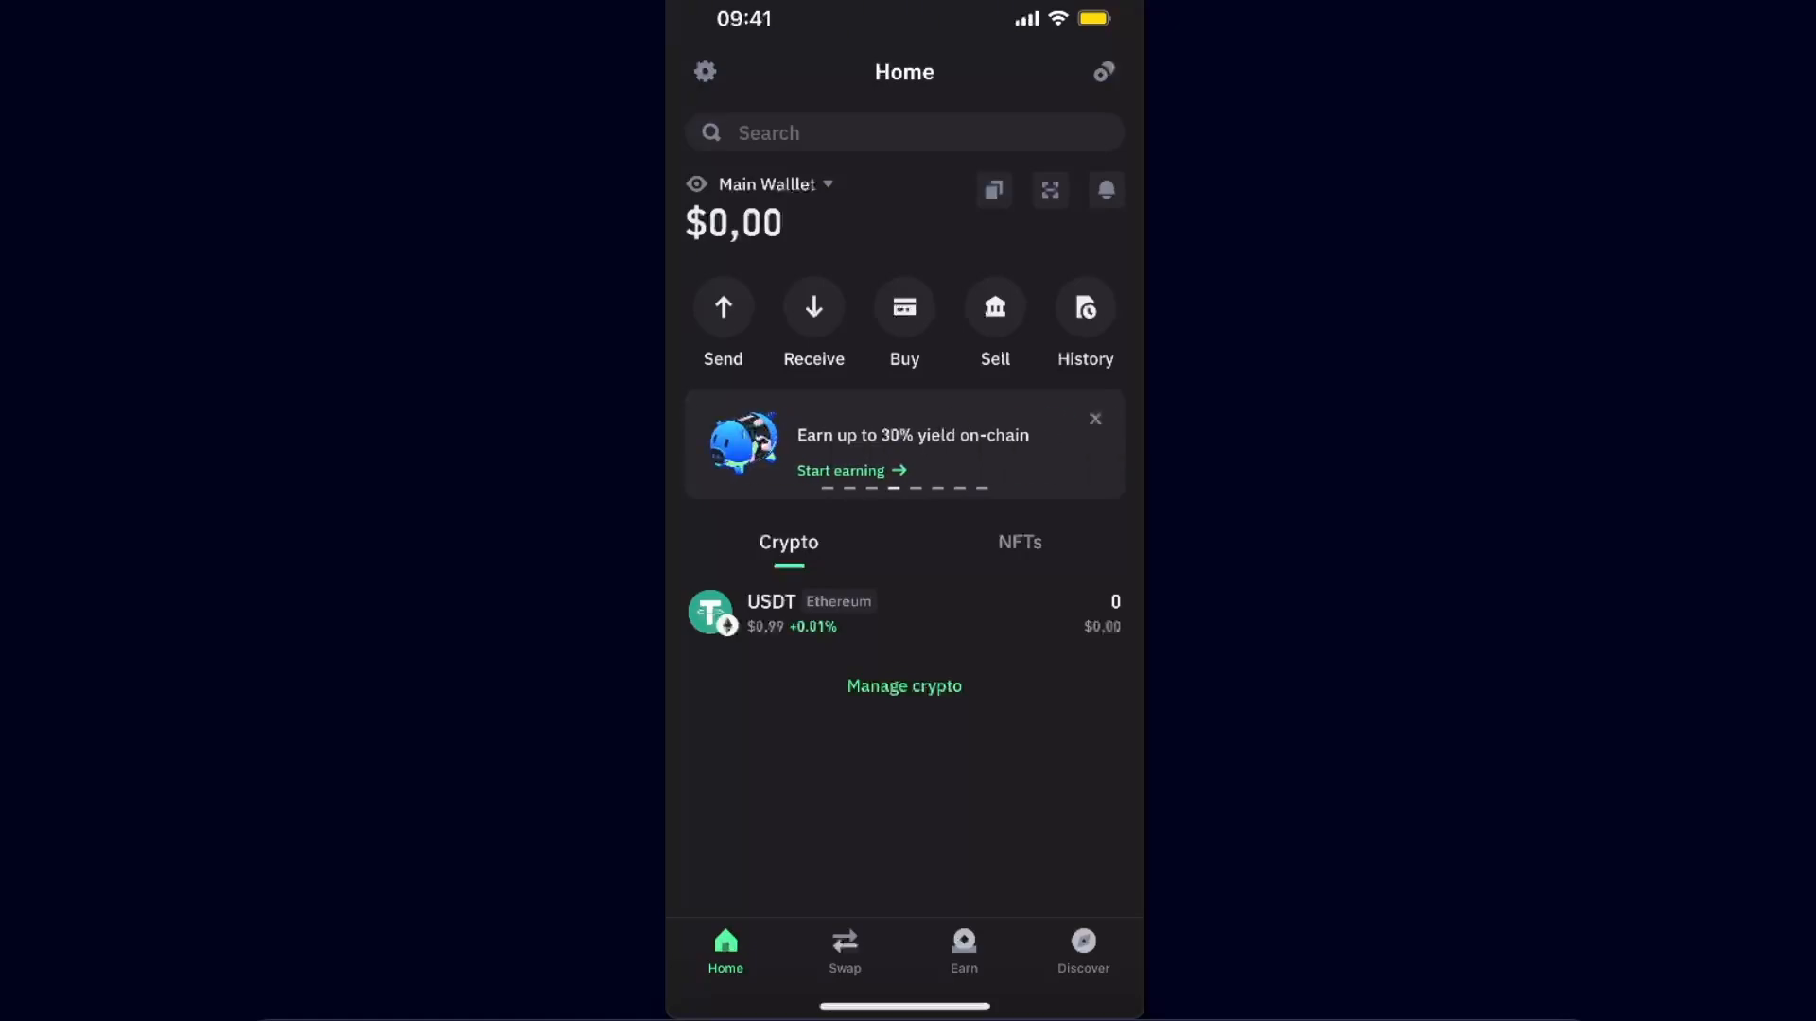
# Step: Toggle on USDT (Tron) in the Manage crypto list and save the change
pyautogui.click(1466, 893)
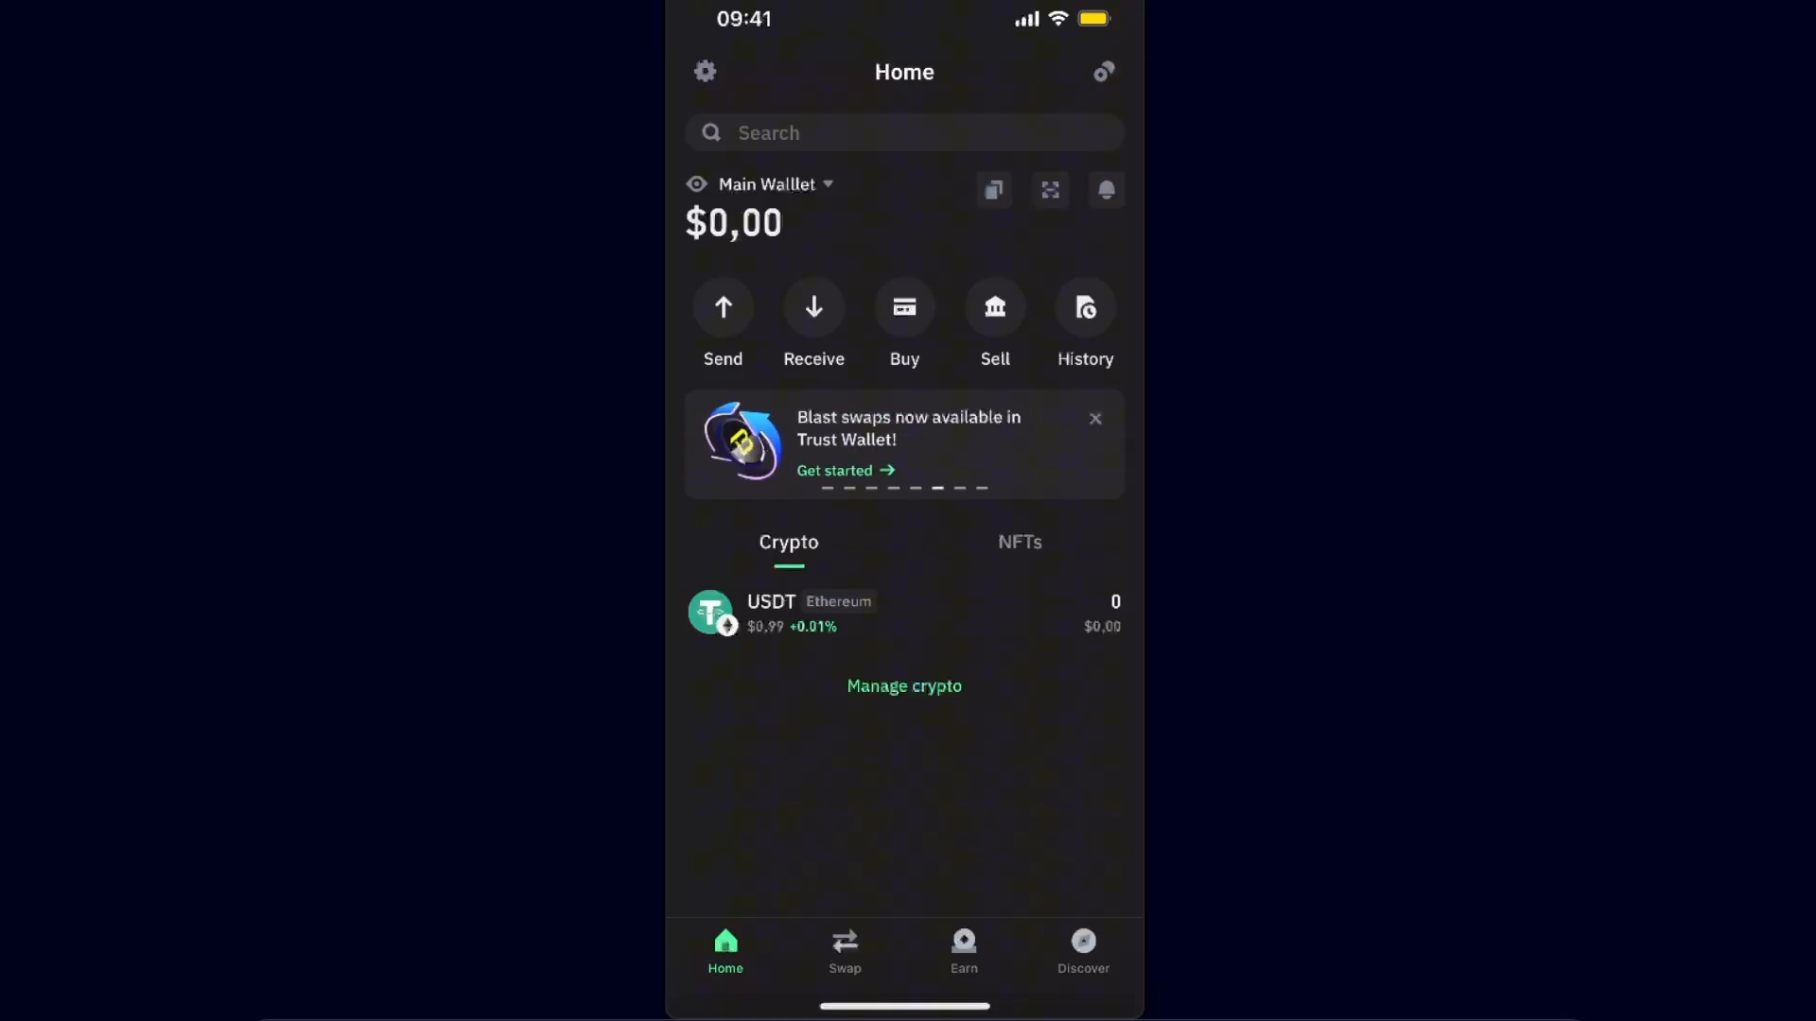
pyautogui.click(905, 686)
pyautogui.write('usdt')
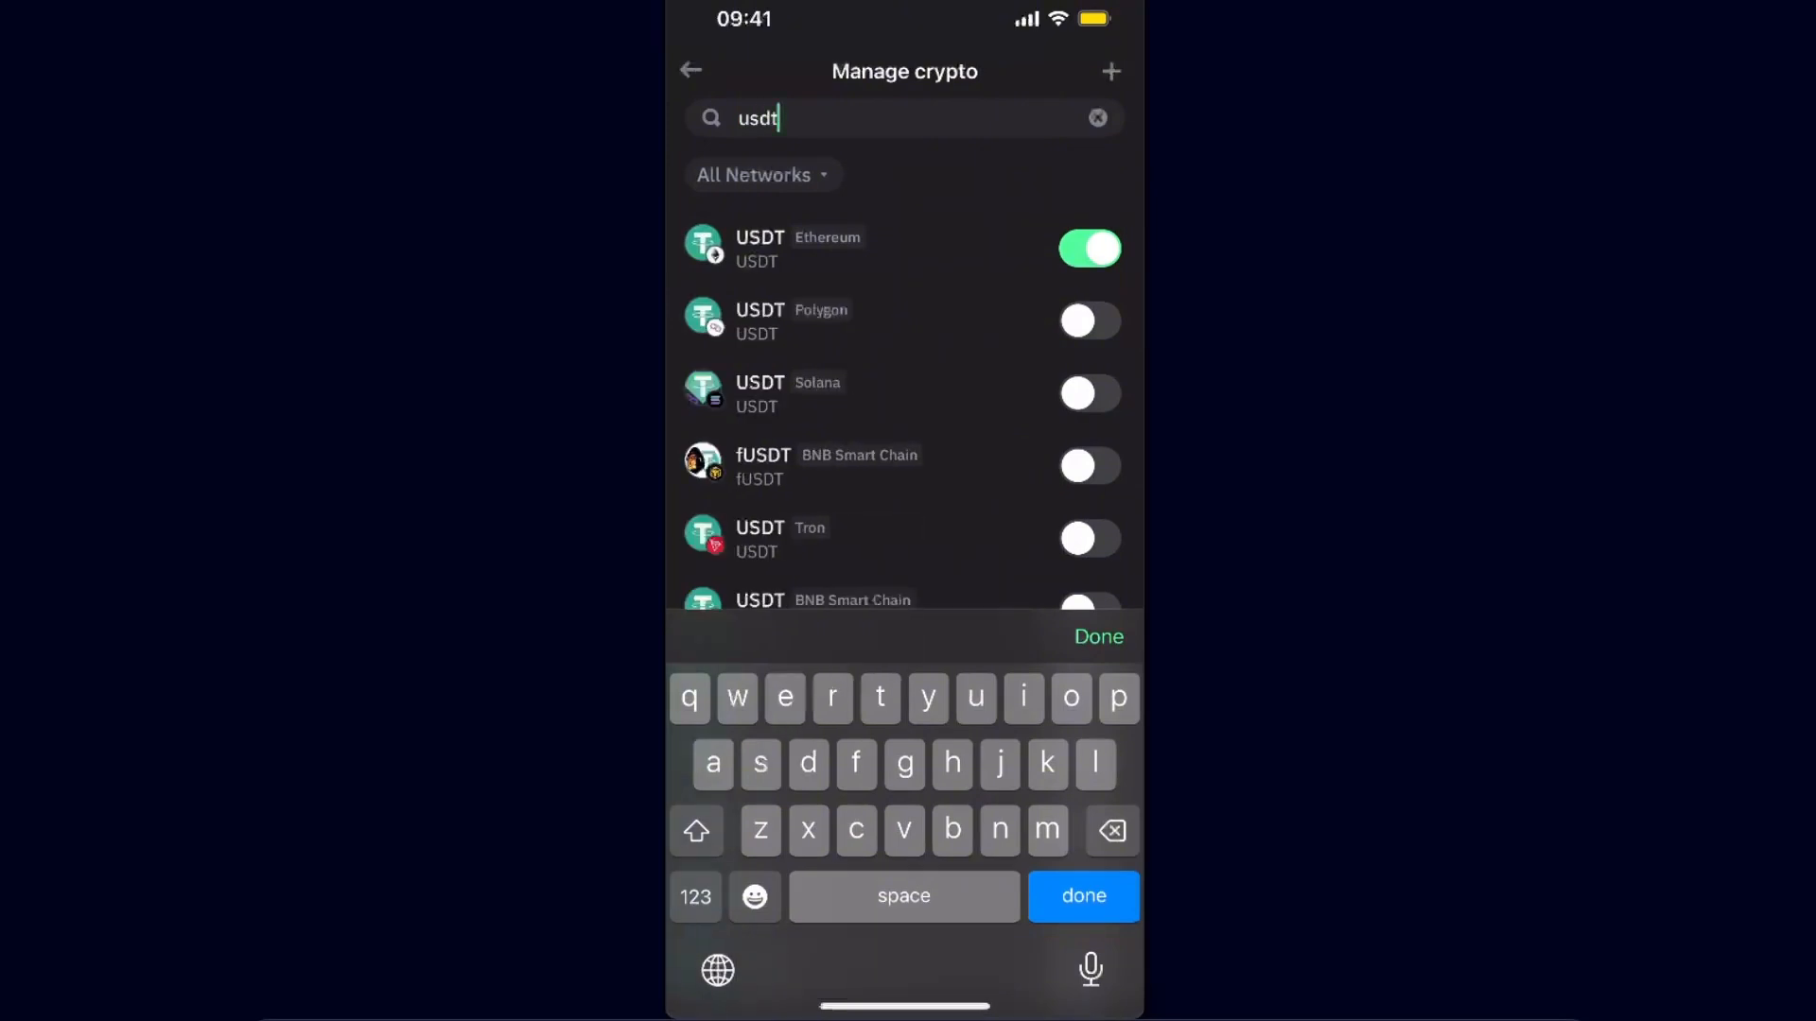
pyautogui.scroll(-3)
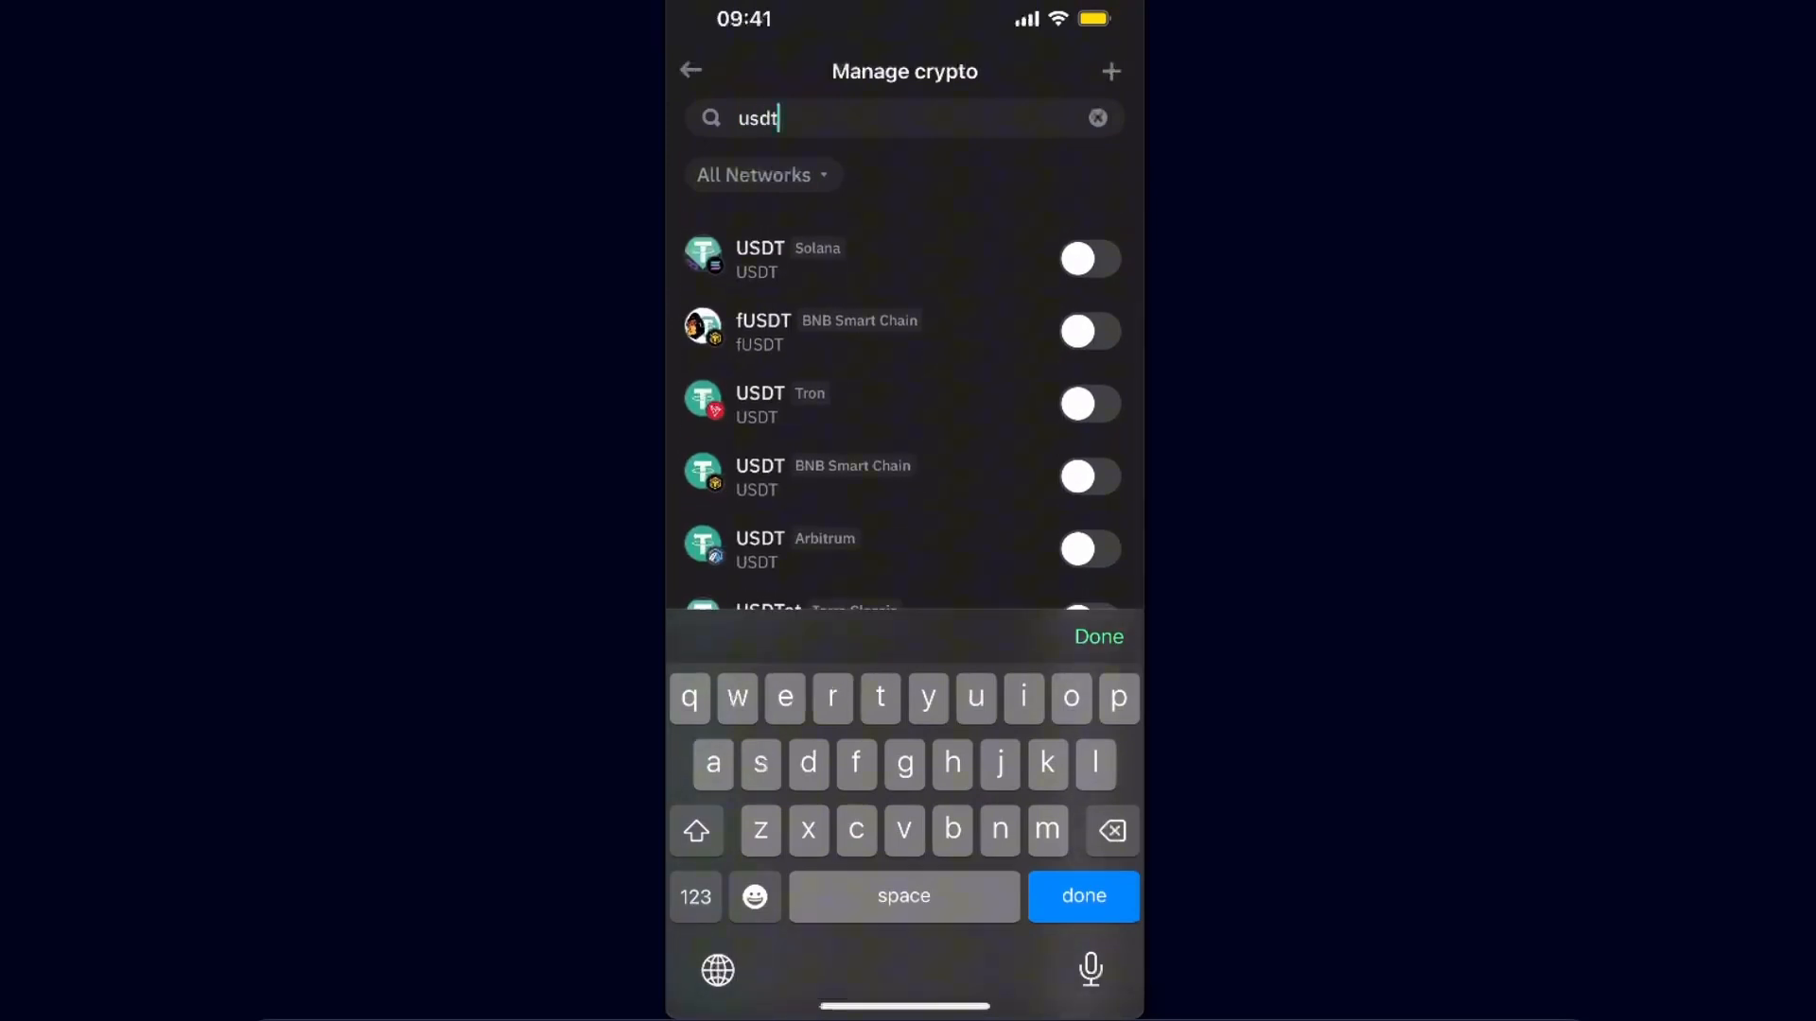
pyautogui.click(1088, 402)
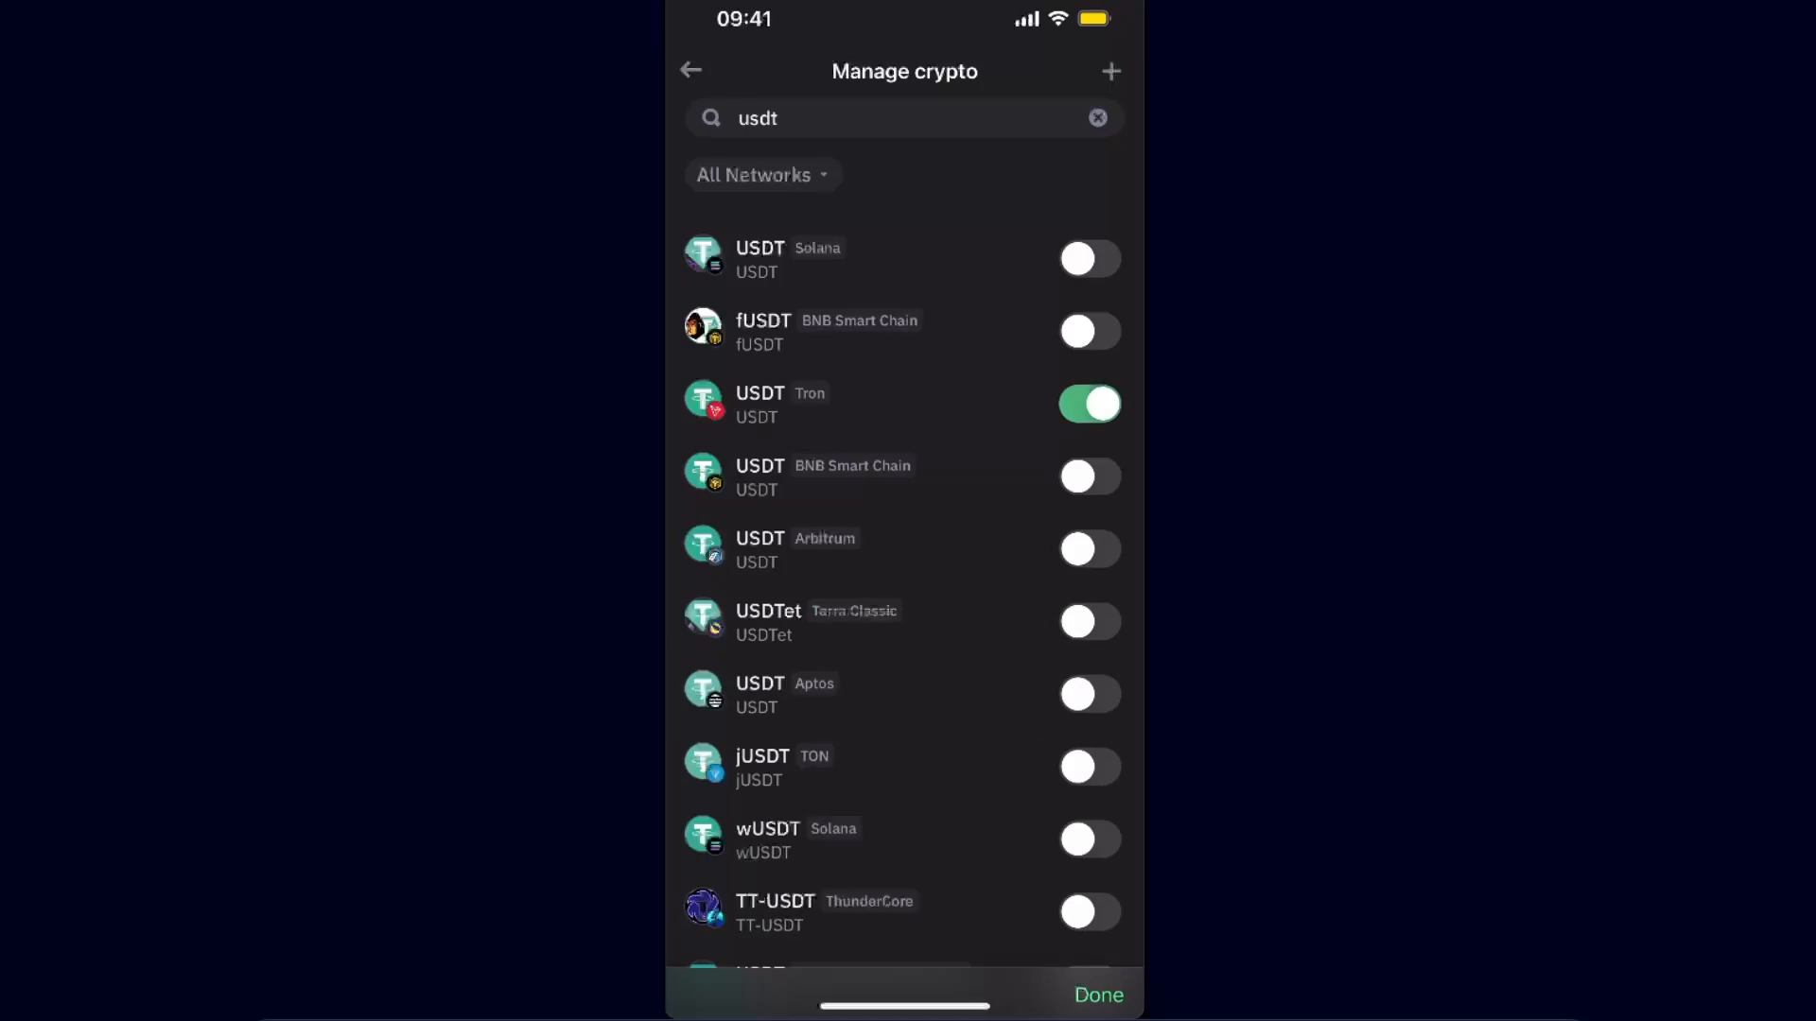
pyautogui.click(1100, 993)
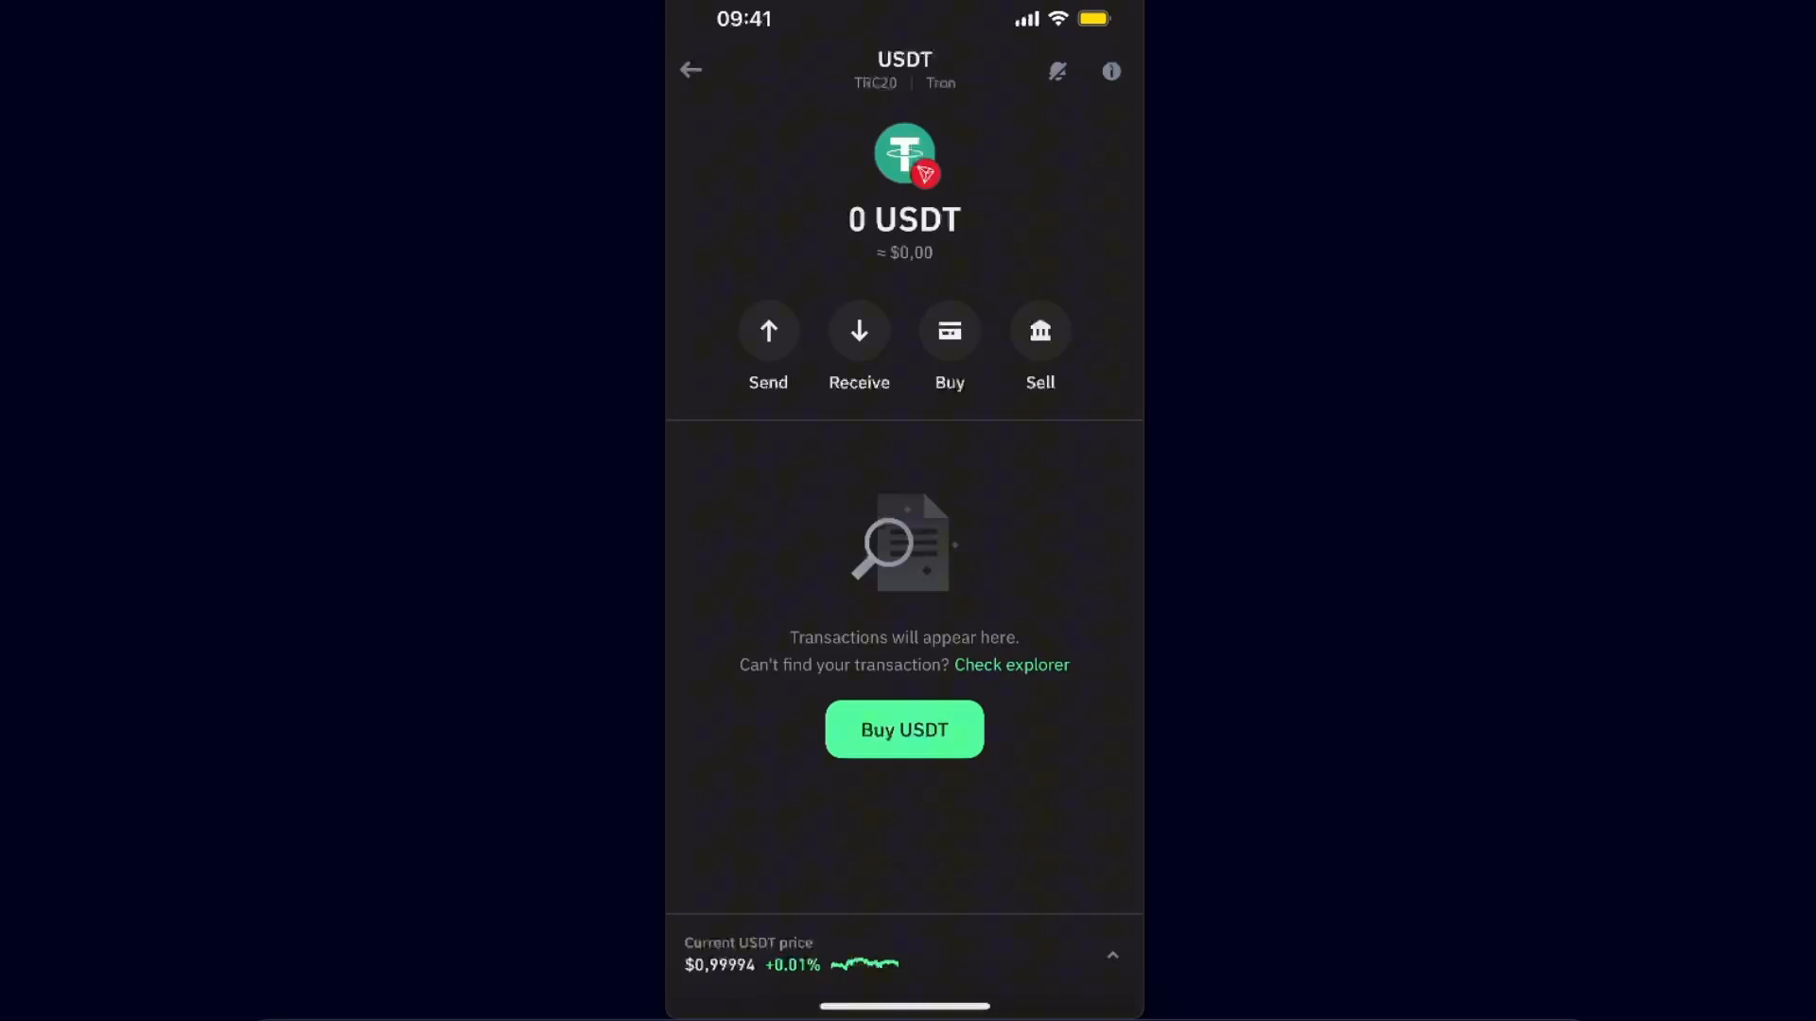
# Step: Start a €10 Buy USDT order, review credit card payment options, and return
pyautogui.click(904, 729)
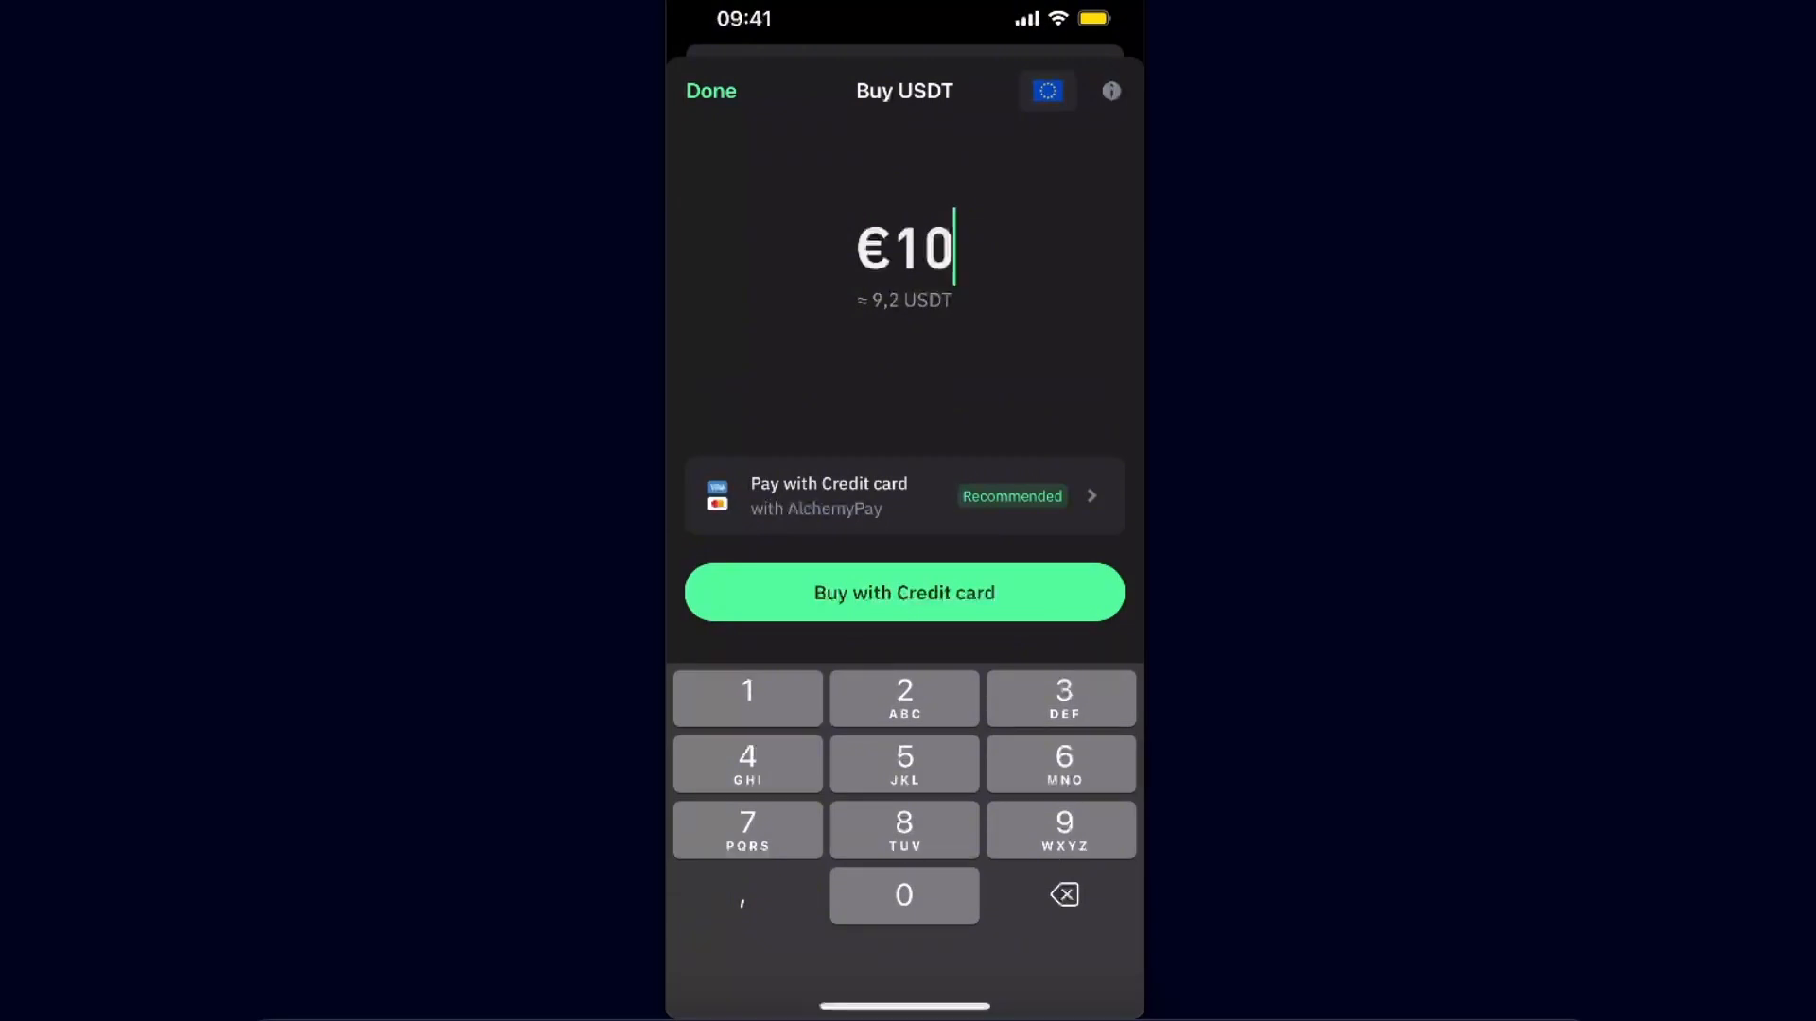
pyautogui.click(904, 496)
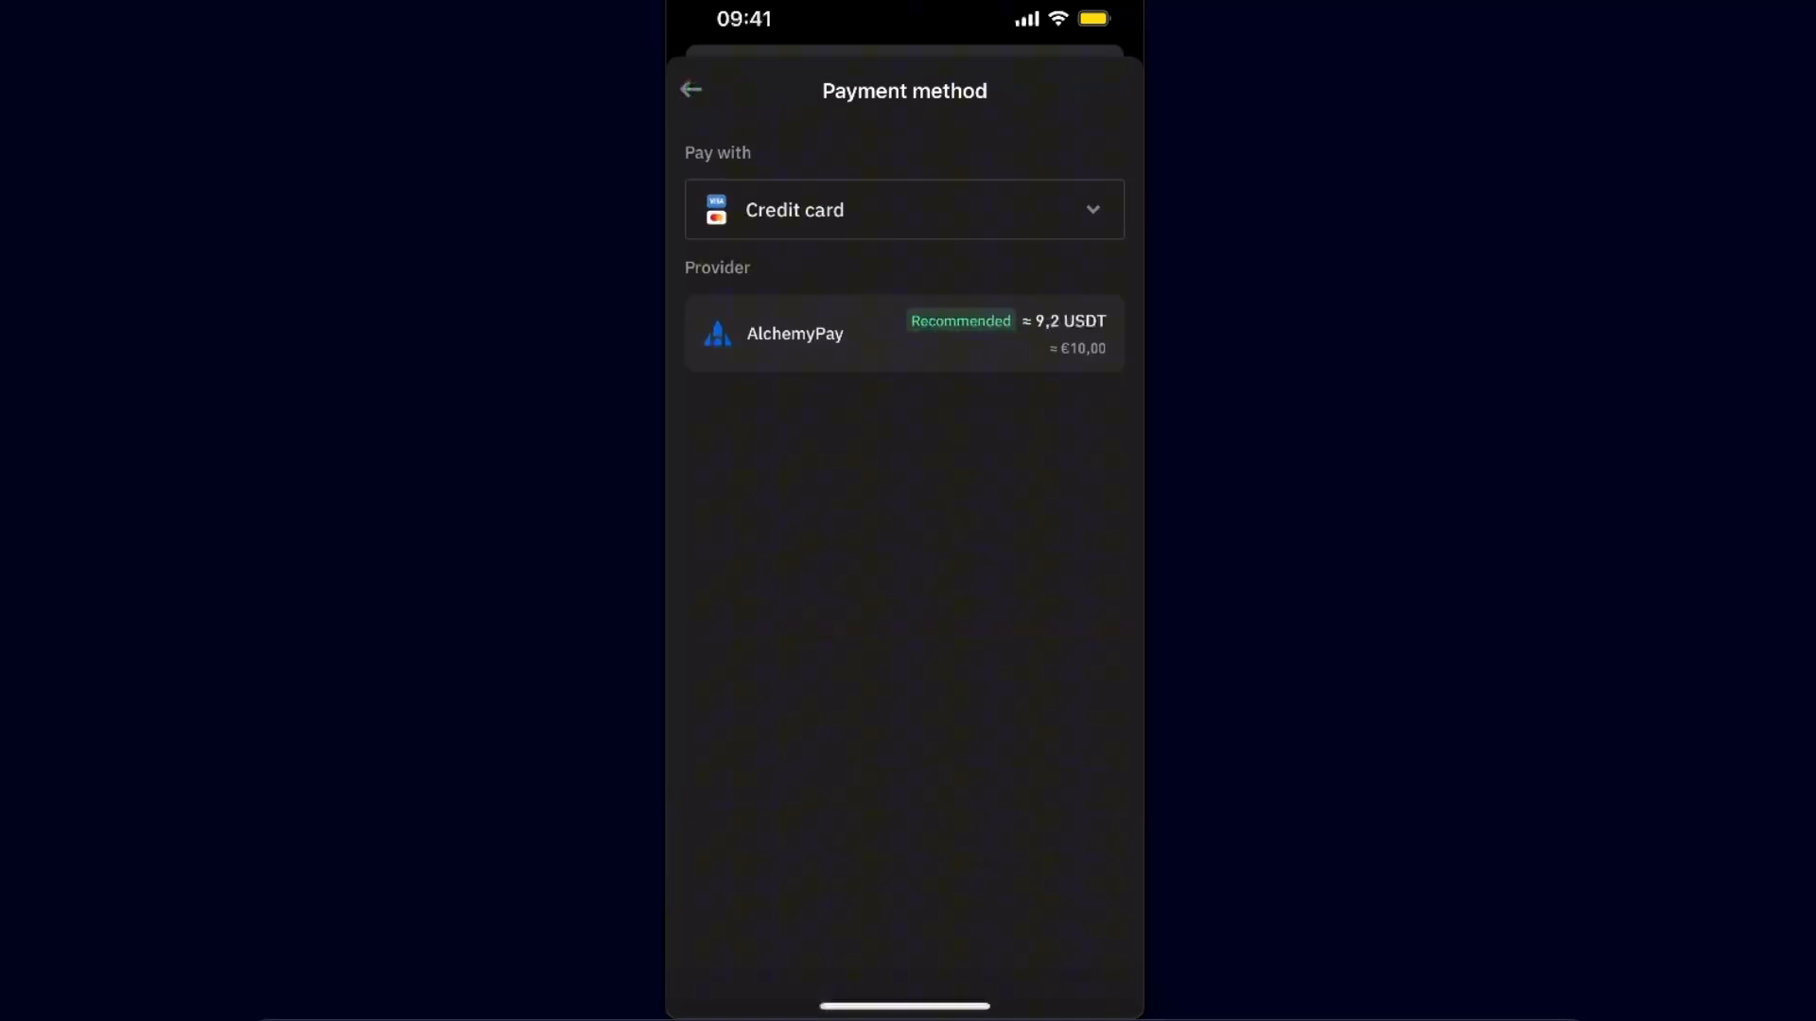
pyautogui.click(904, 210)
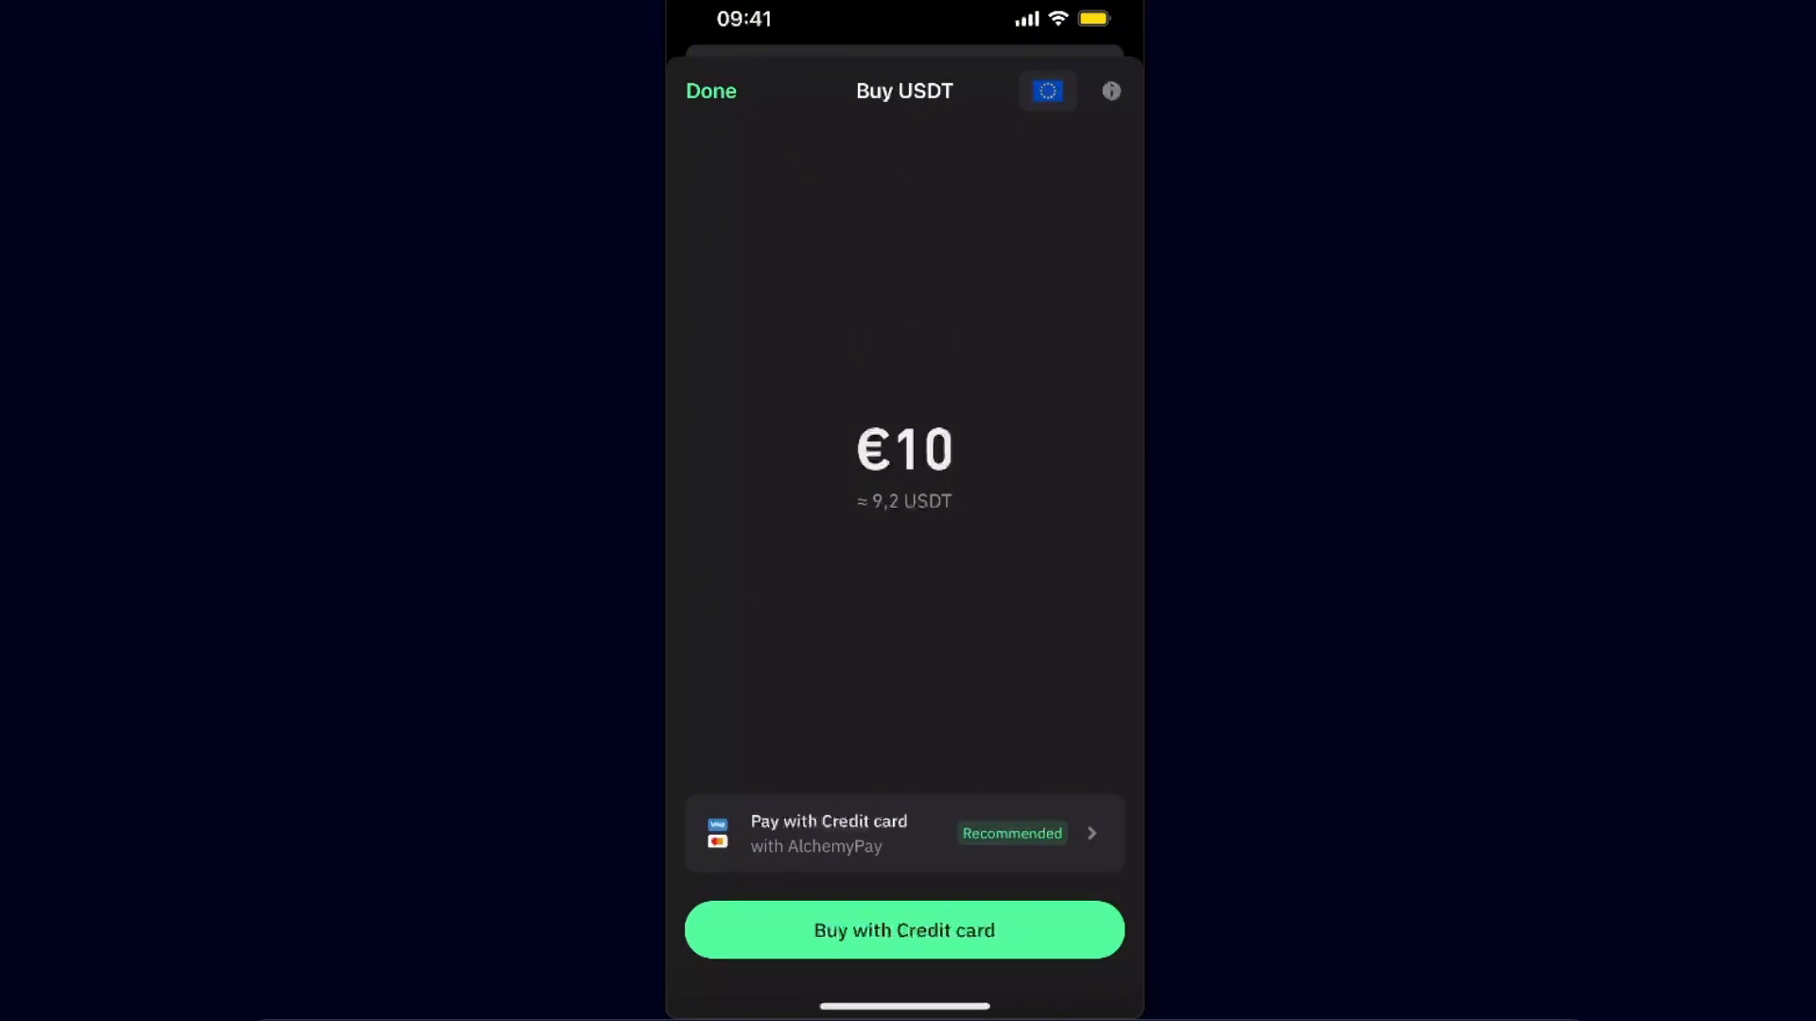
# Step: Close the €10 purchase screen to return to the Tron USDT page
pyautogui.click(710, 91)
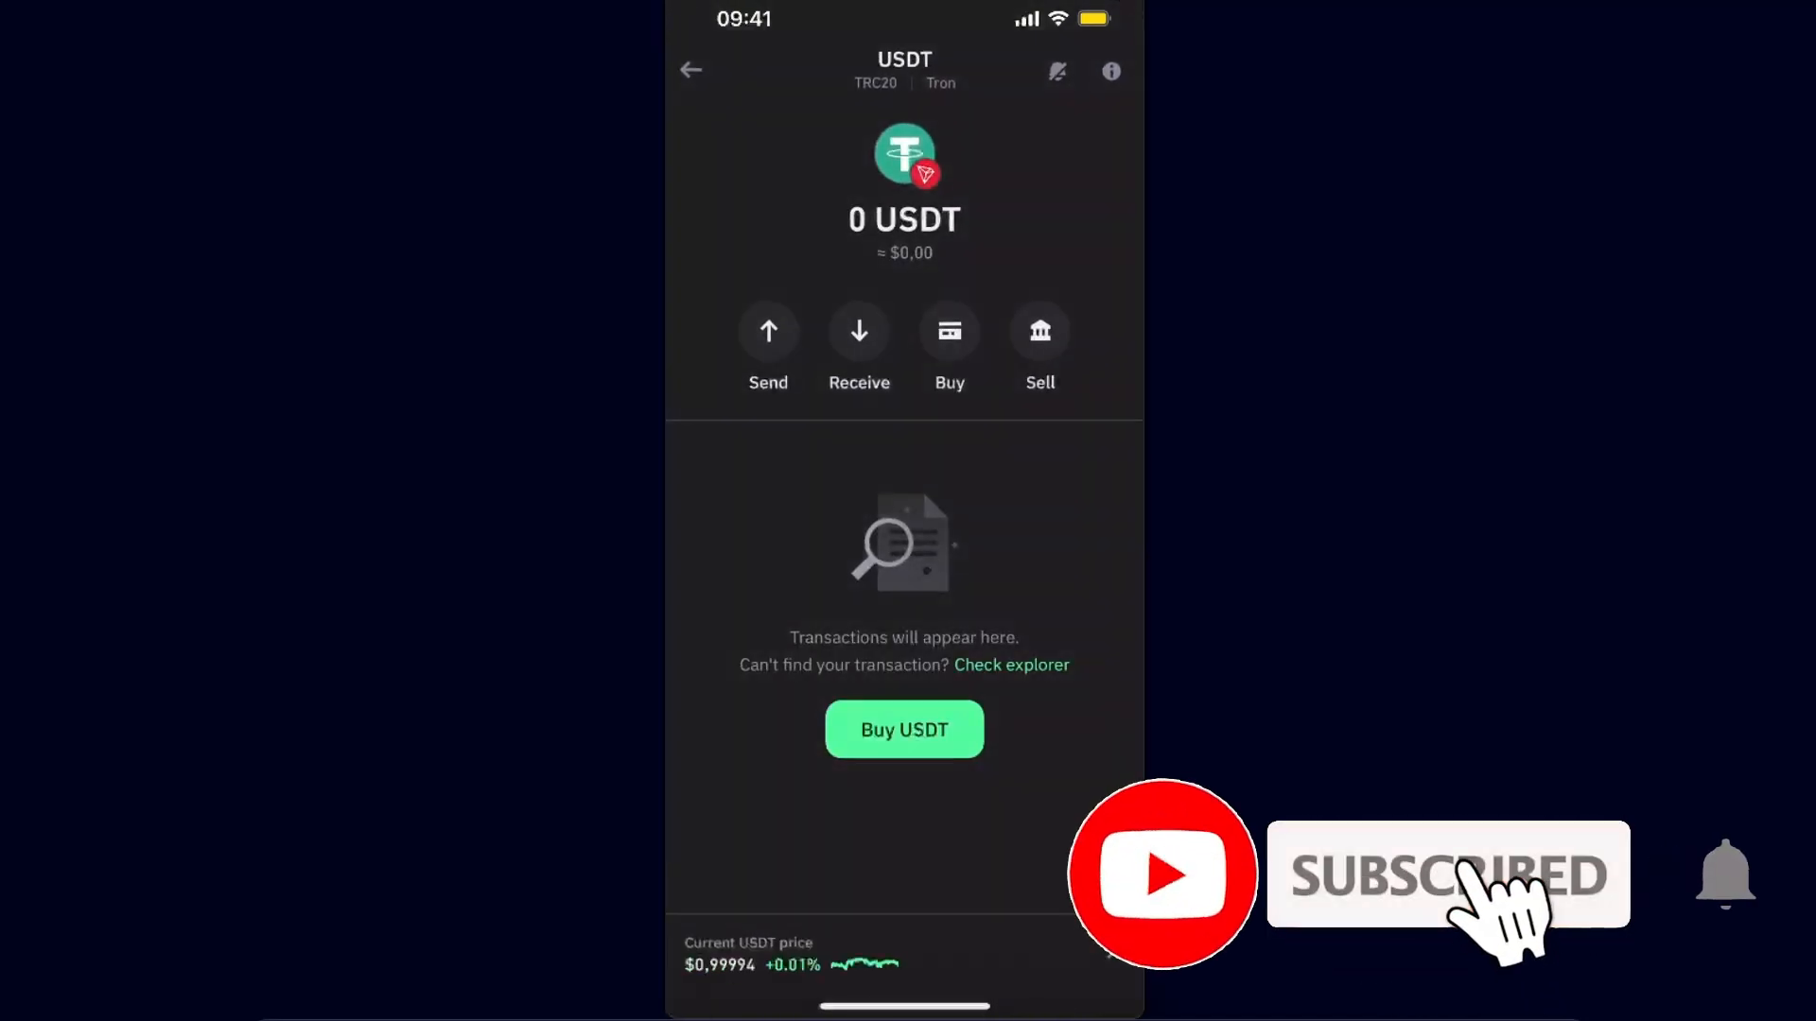